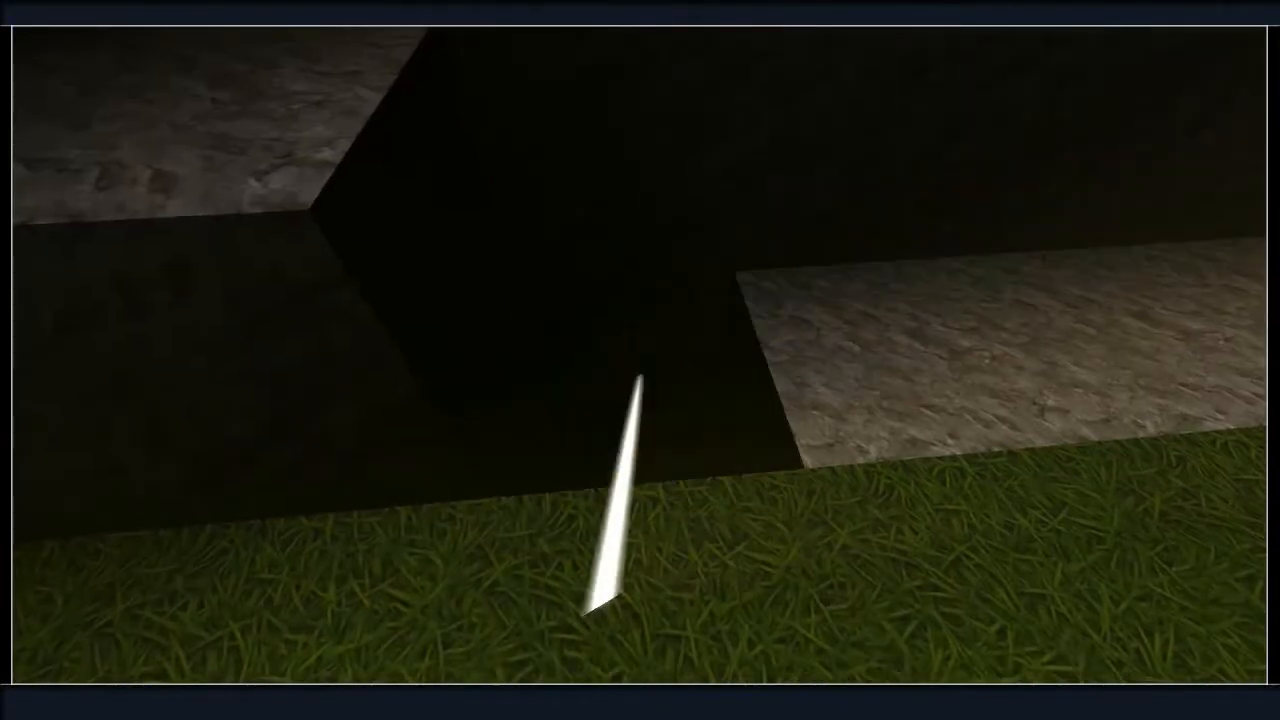
Step: Open the inventory to review the five raw ore gathered so far
key("i")
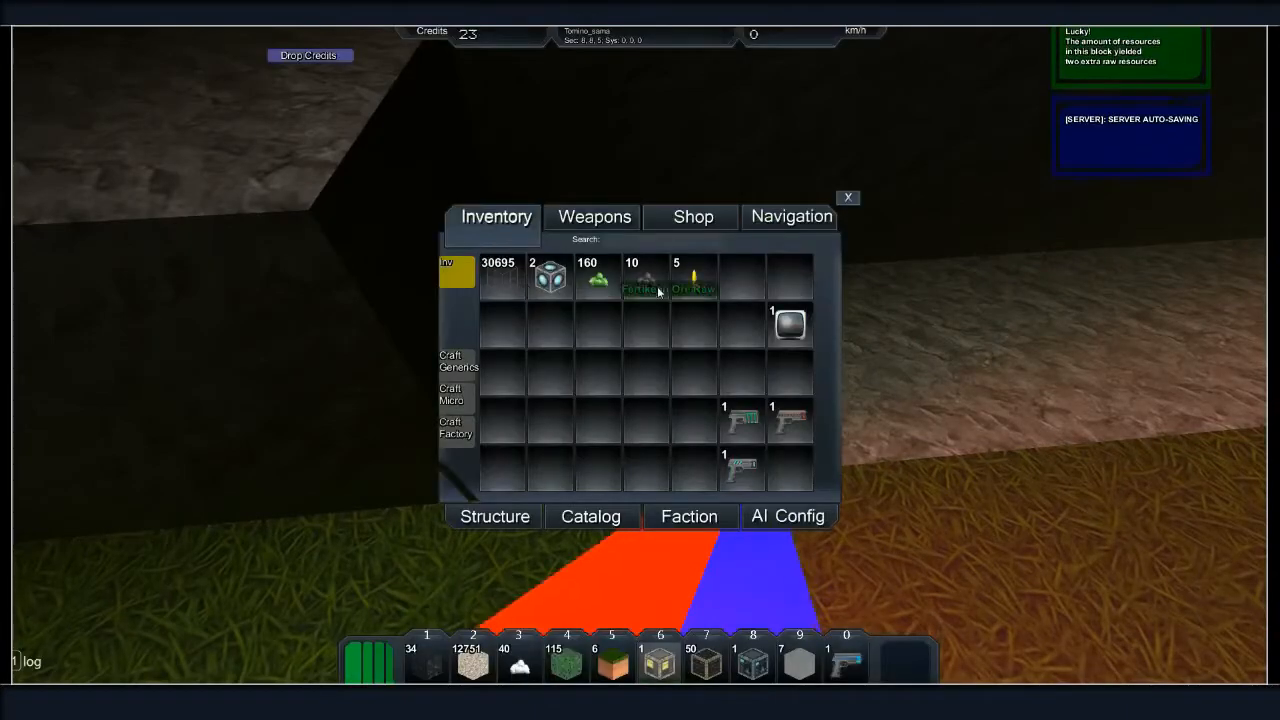
left_click(848, 197)
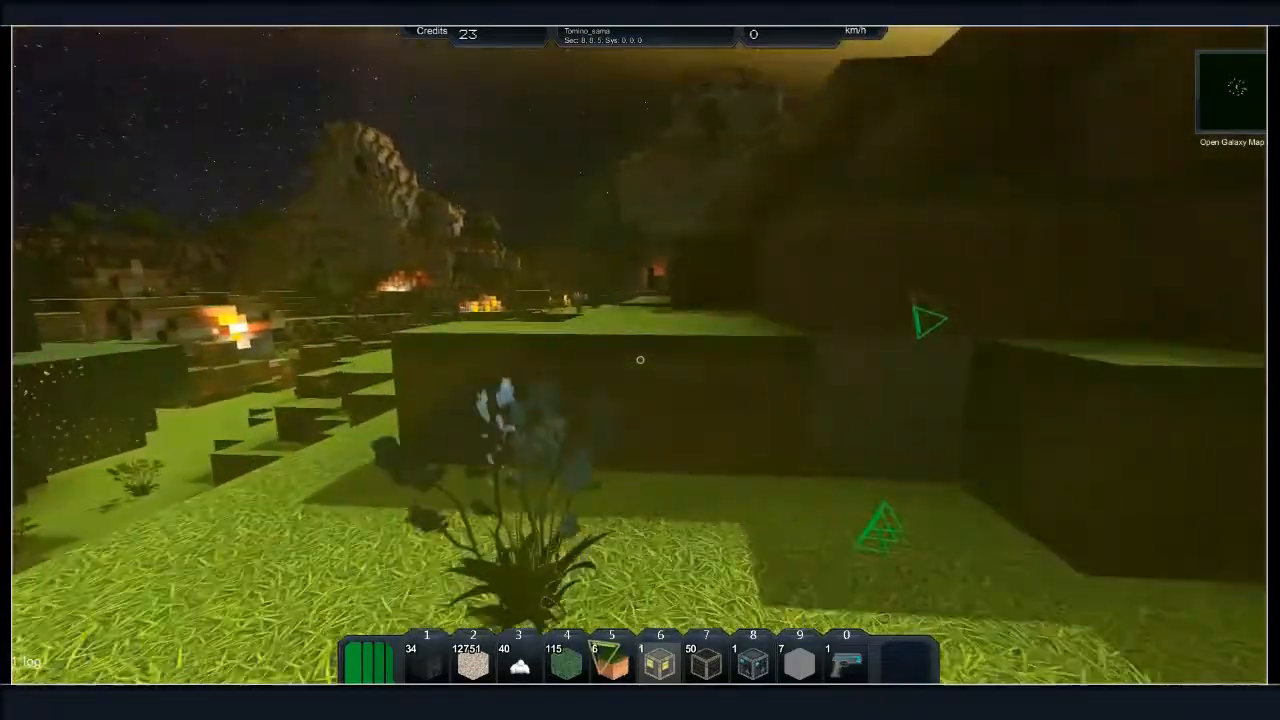
mouse_move(640, 360)
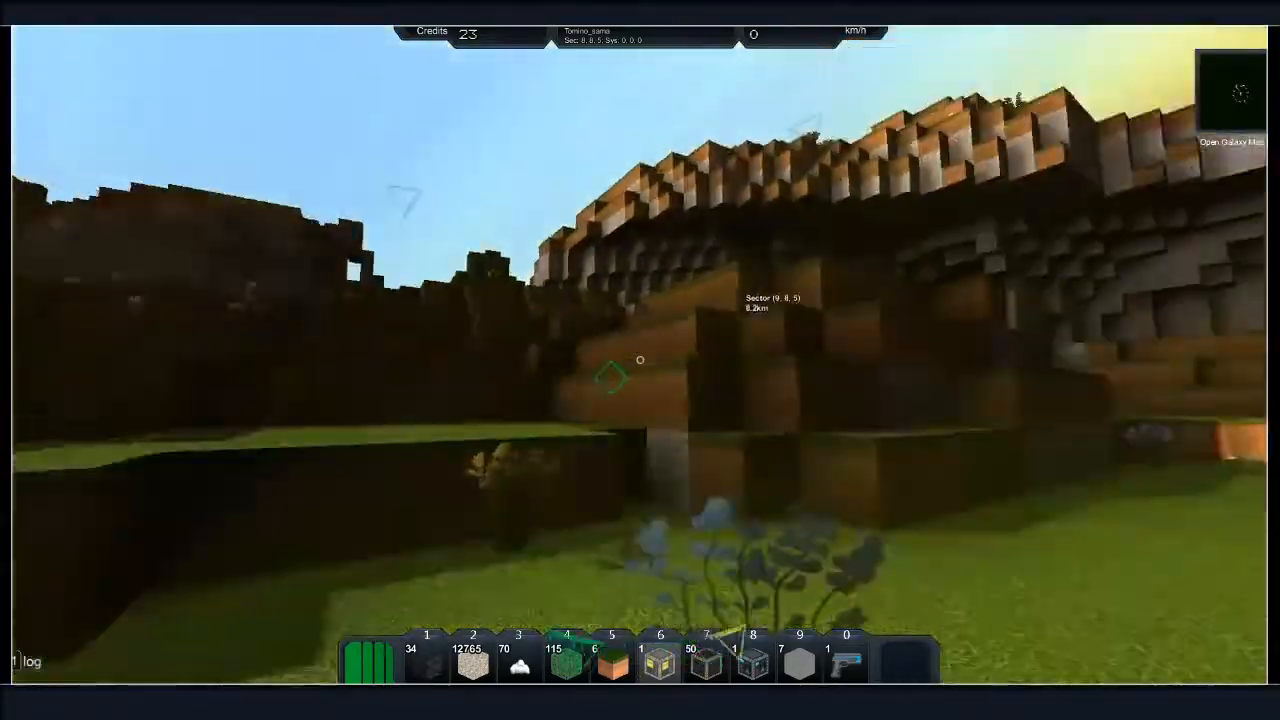
mouse_move(640, 360)
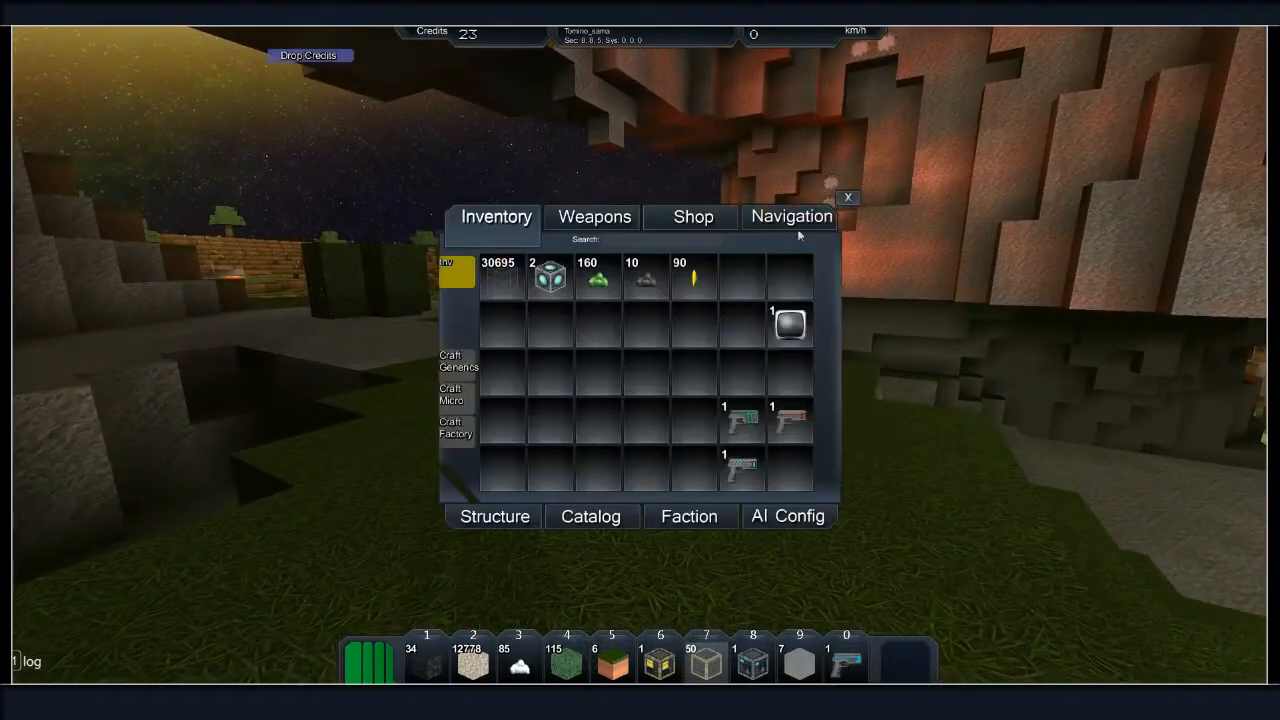
left_click(848, 197)
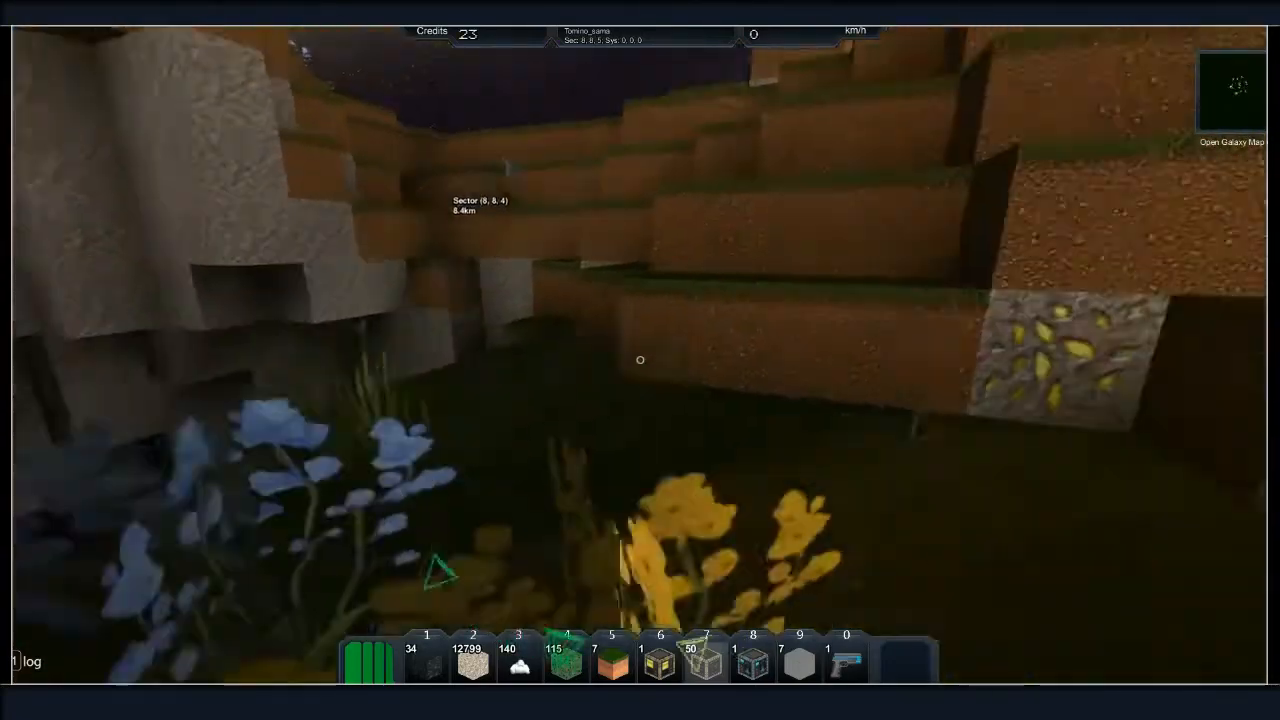
Step: Fire the salvage beam at a hillside block to keep growing the resource stacks
left_click(640, 360)
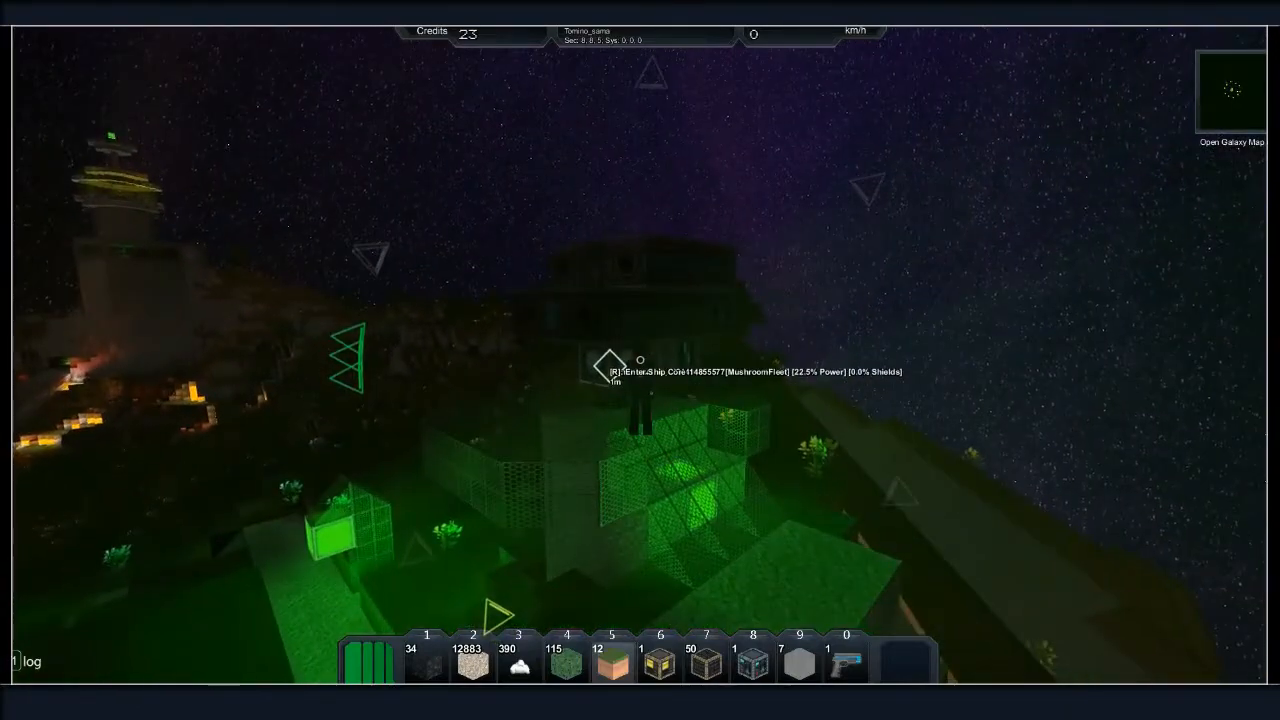
Step: Board the salvage ship through its core and switch it into Flight Mode
key("r")
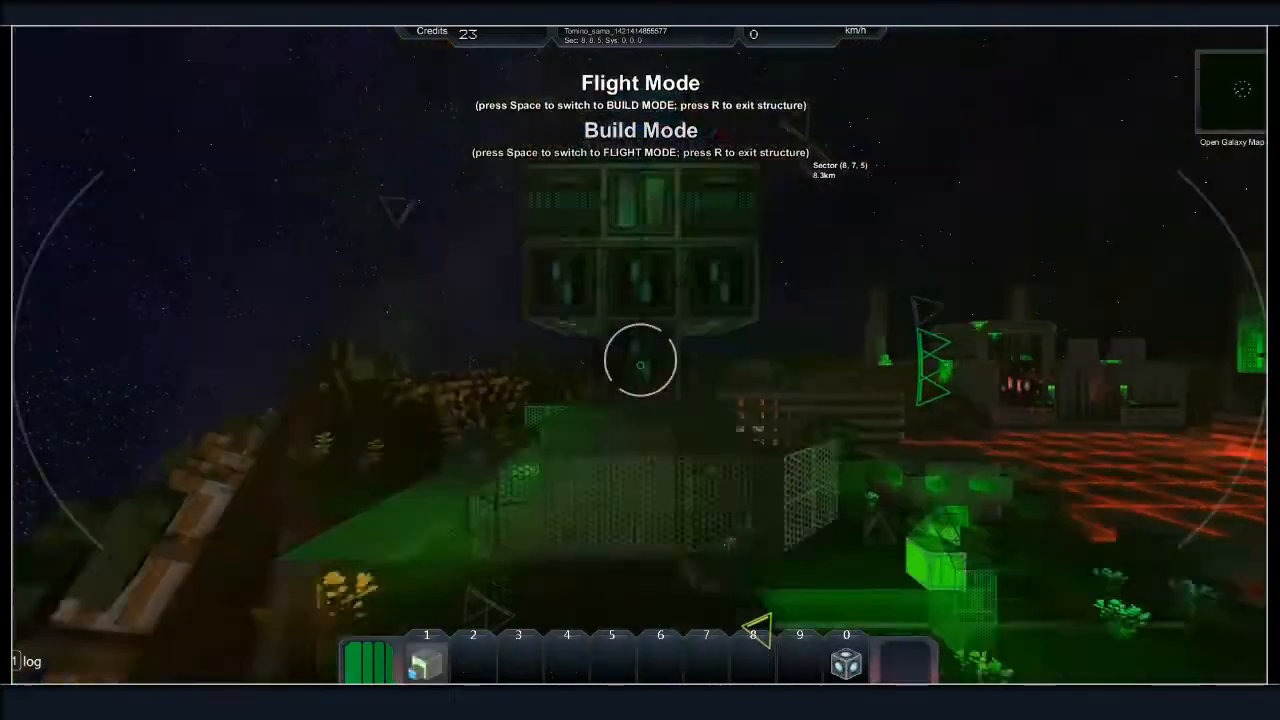
key("space")
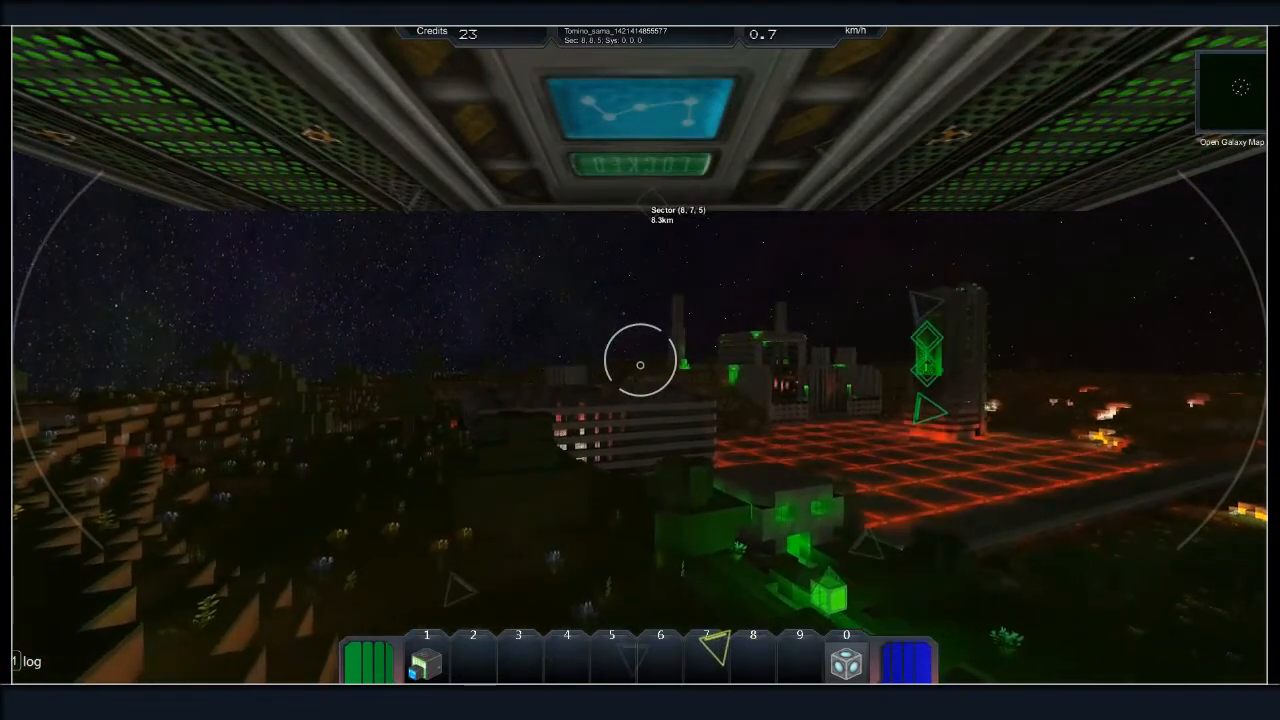
Step: Thrust the ship forward off the dark base toward the sunlit grassy hillside
key("w")
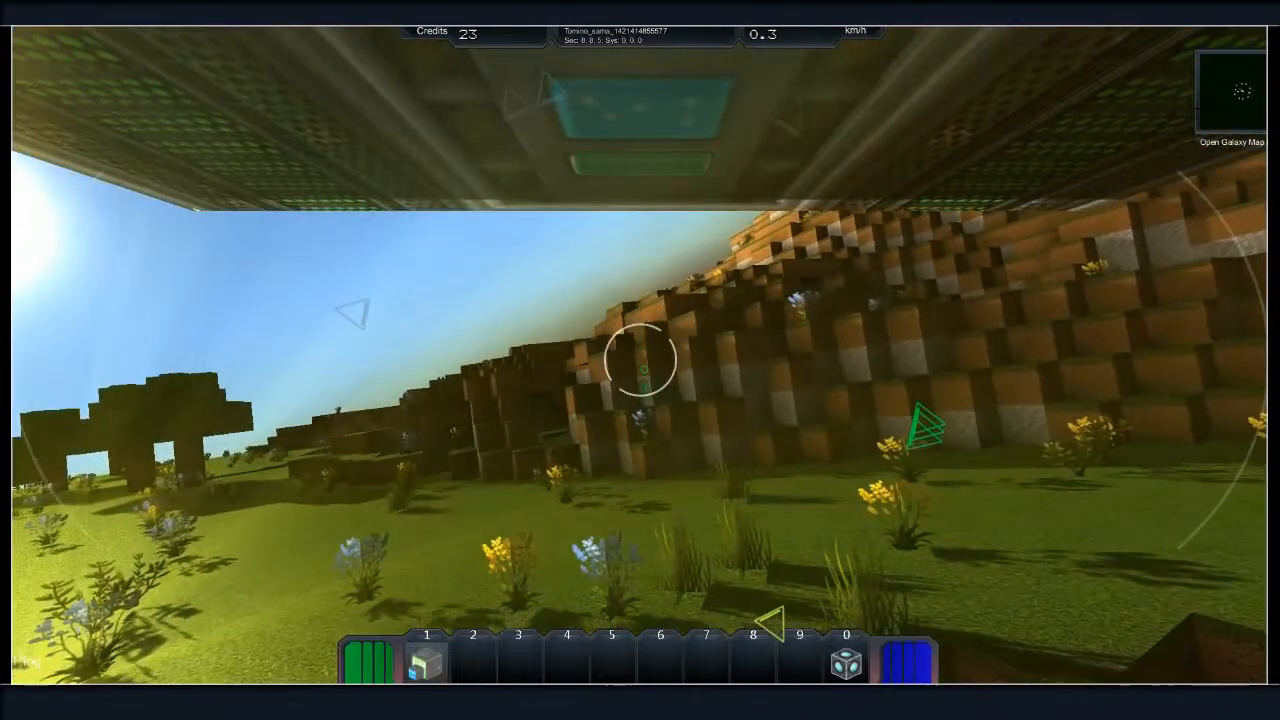
Step: Keep the ship flying at about 11 km/h across the night-side hills
left_click(640, 360)
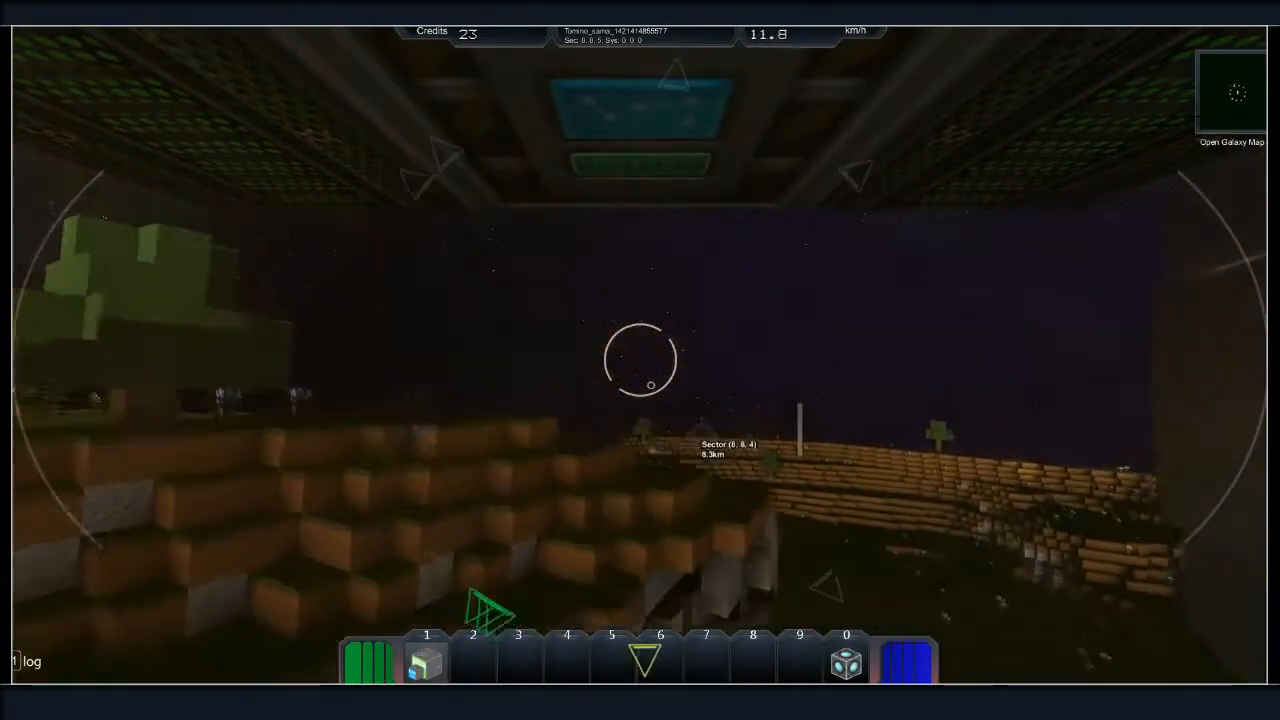
mouse_move(640, 360)
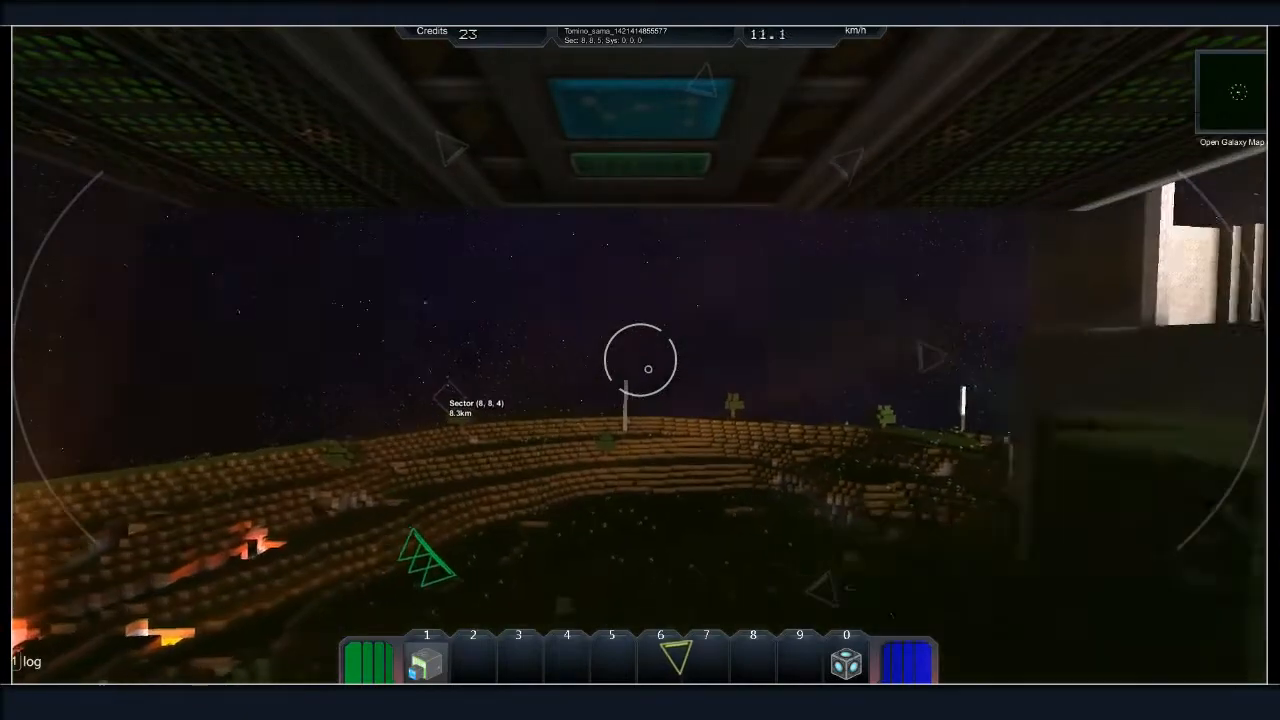